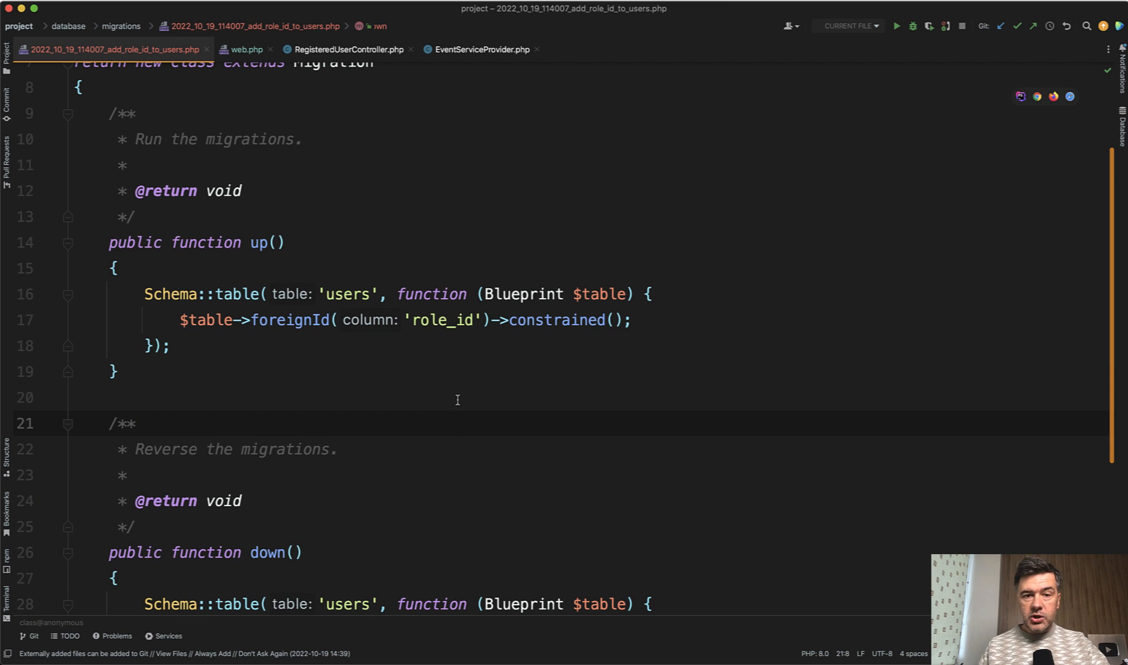
Step: Append ->nullable() after constrained() on the role_id foreign key line
click(304, 319)
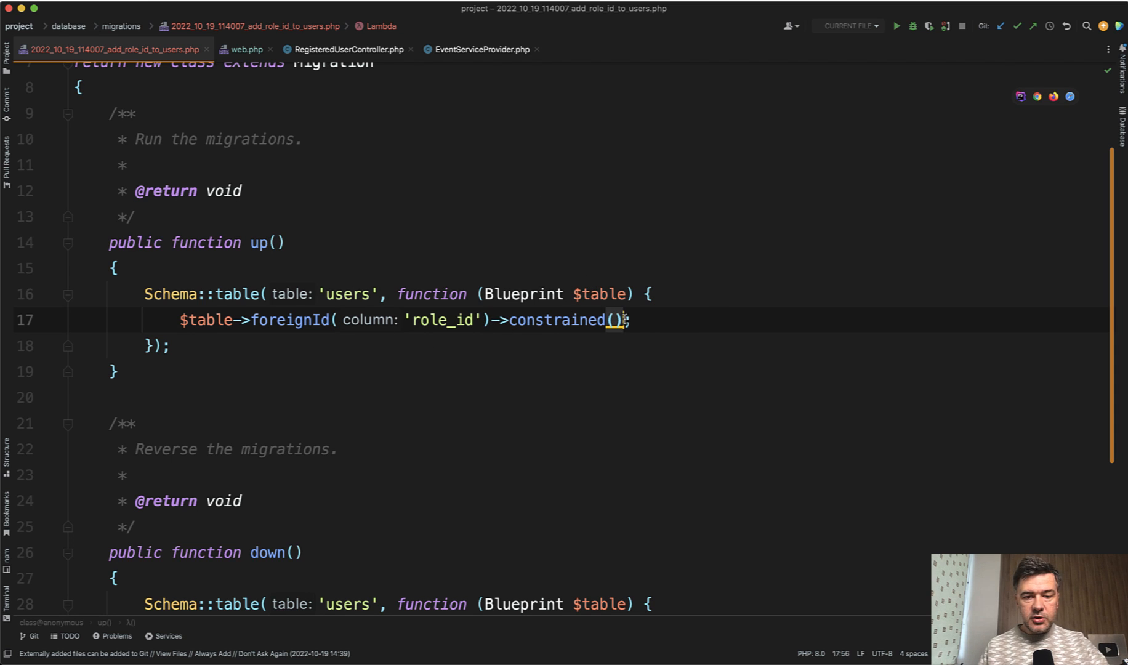
text(->null)
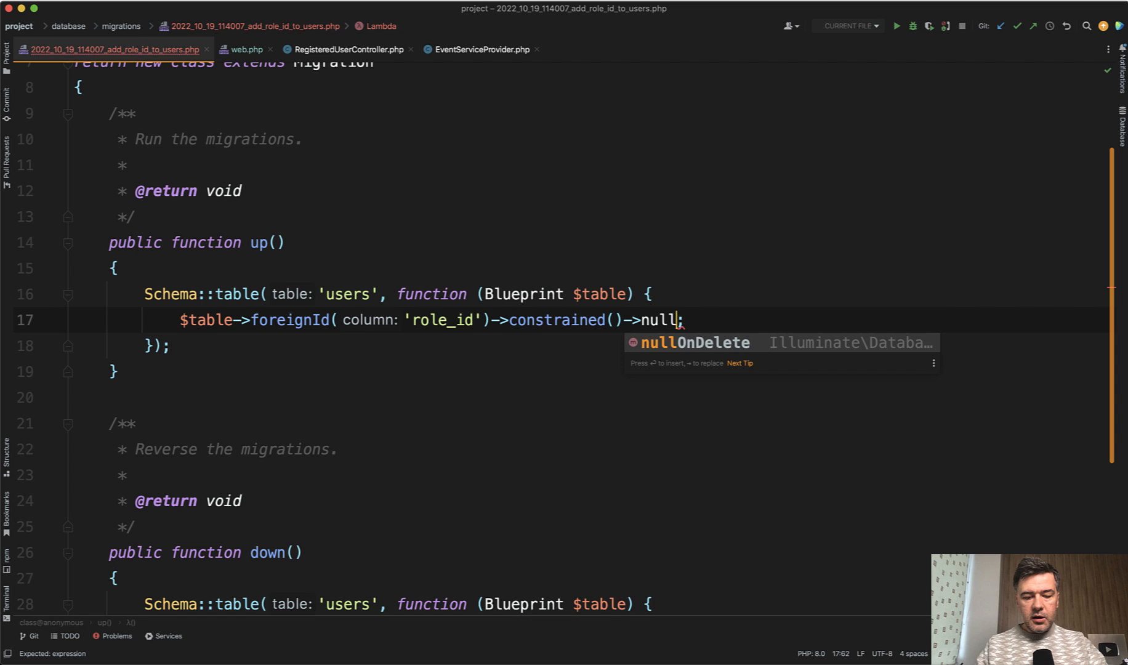
text(able())
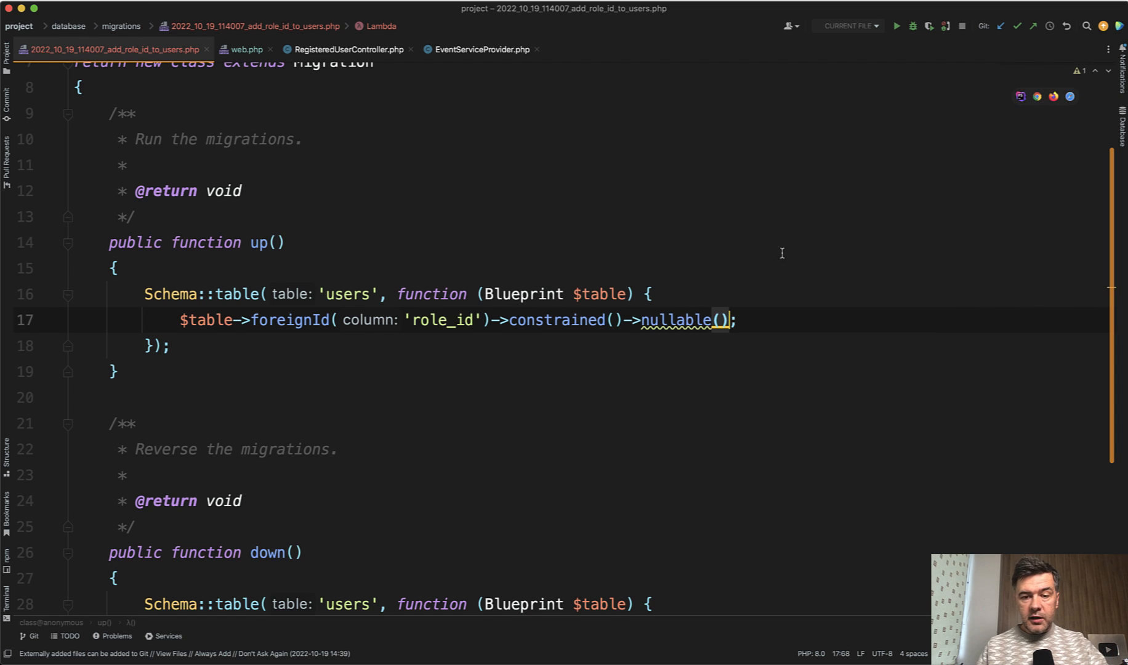
mouse_move(567, 415)
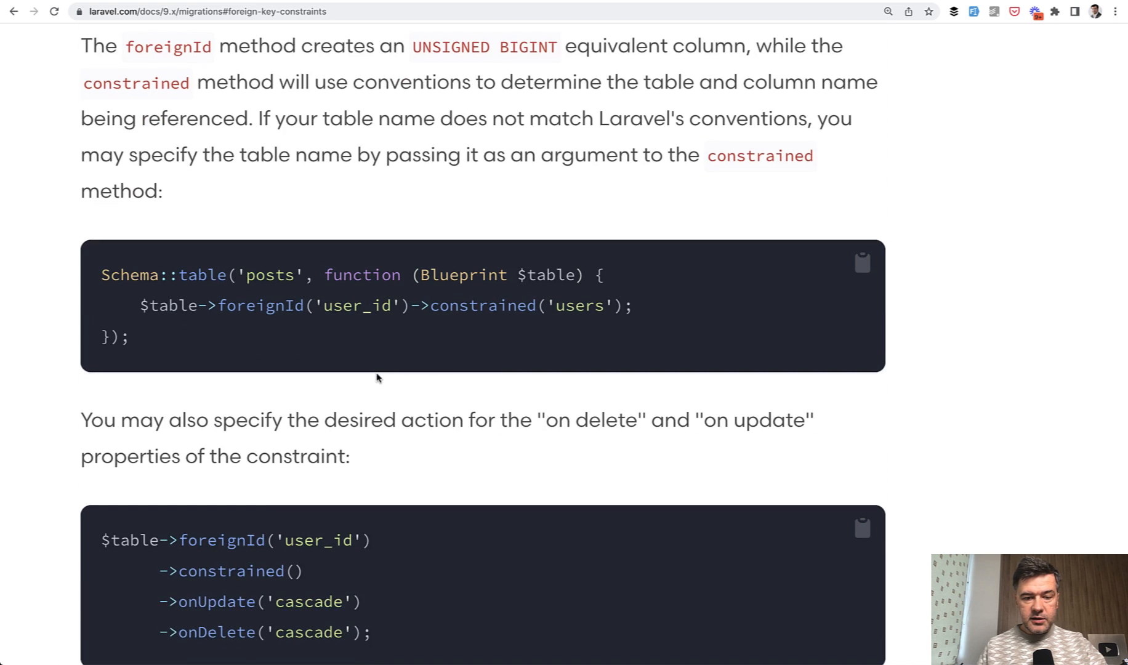
Step: Scroll to the docs note that modifiers like nullable() must precede constrained()
scroll(down, 3)
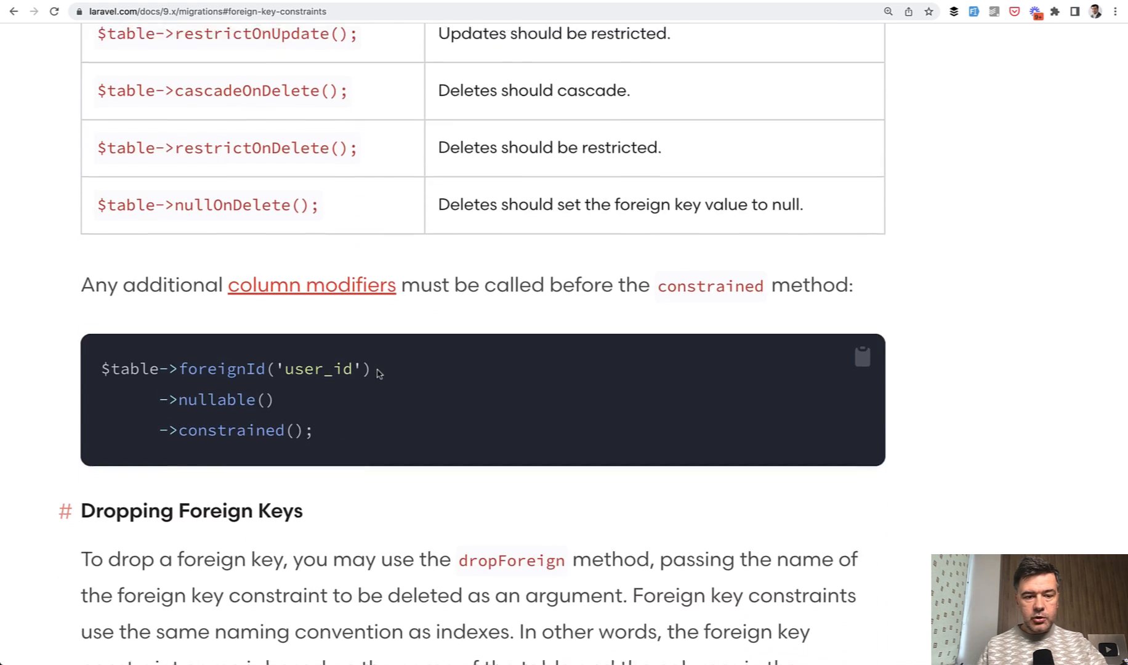
scroll(down, 3)
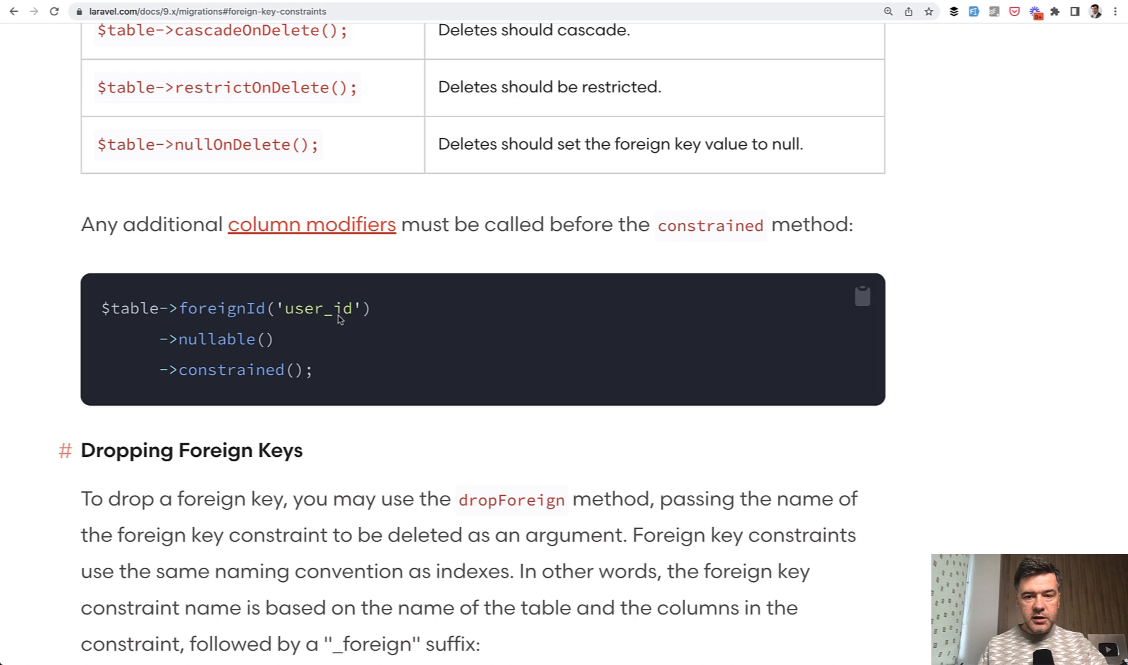
mouse_move(260, 340)
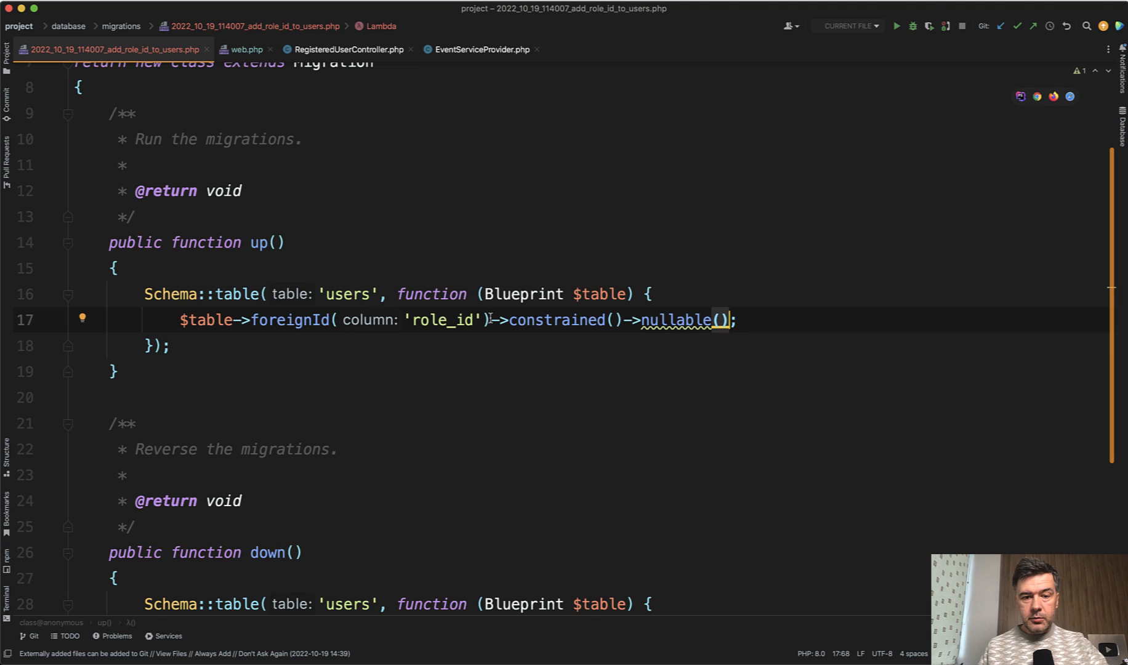
text(nu)
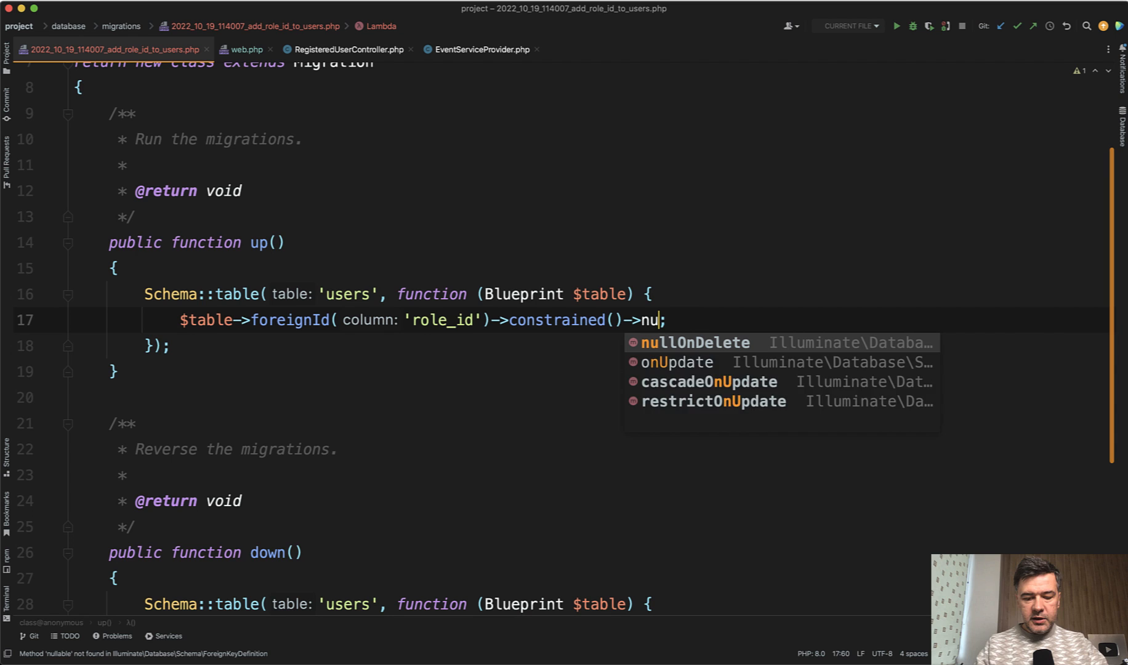
text(llable)
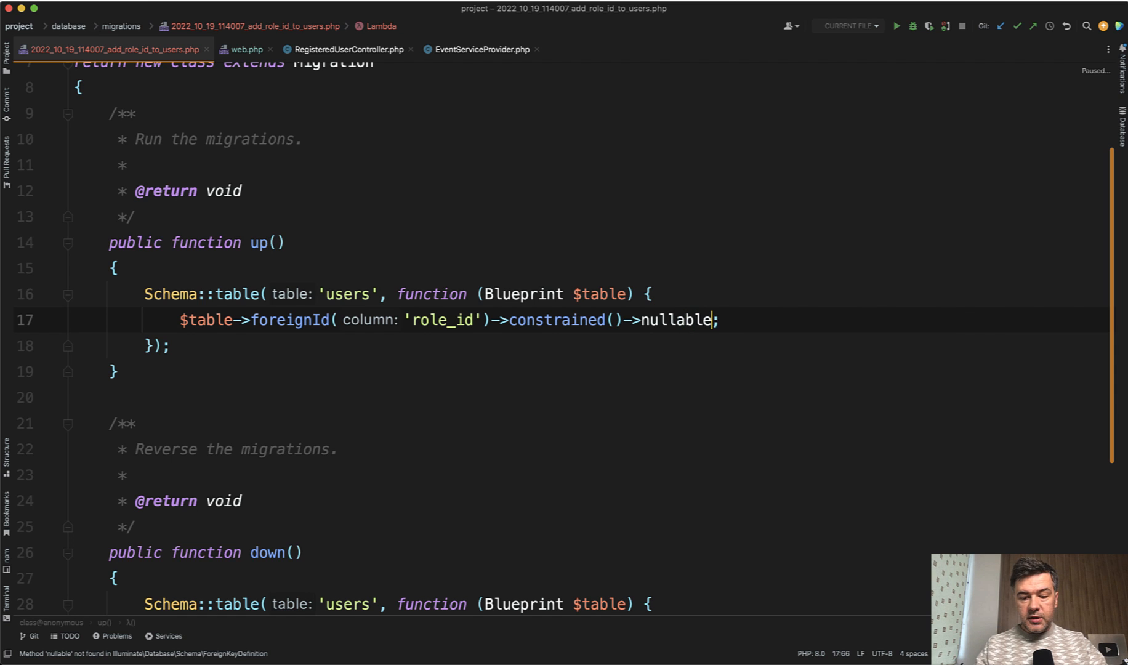
text(())
text(php artisan migrate:fresh)
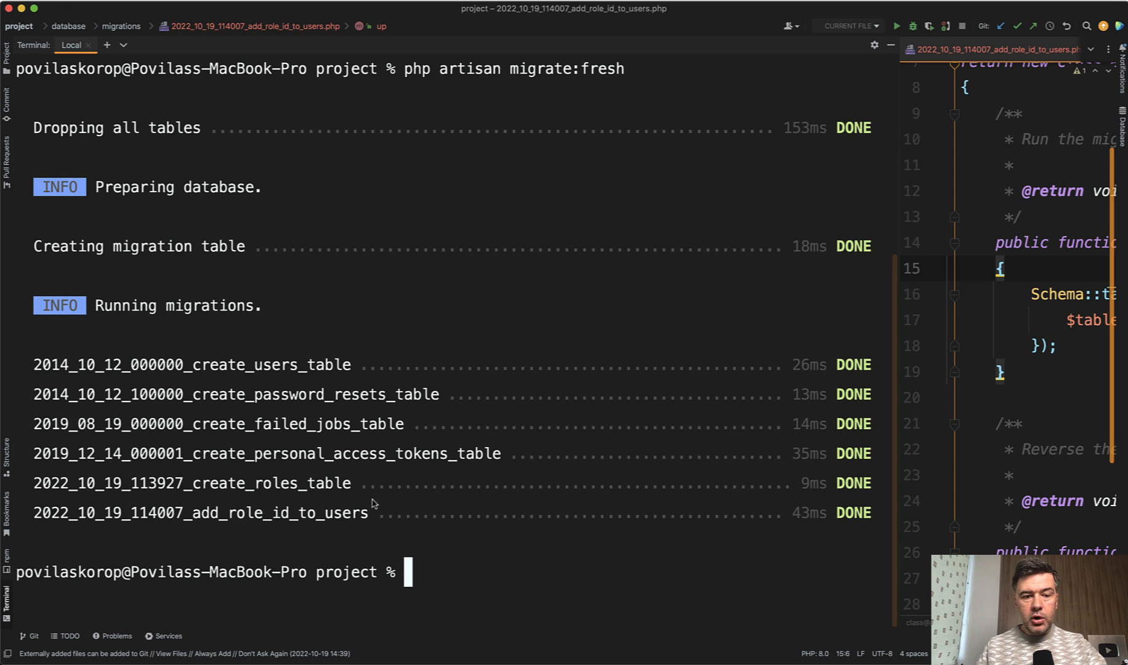
mouse_move(391, 515)
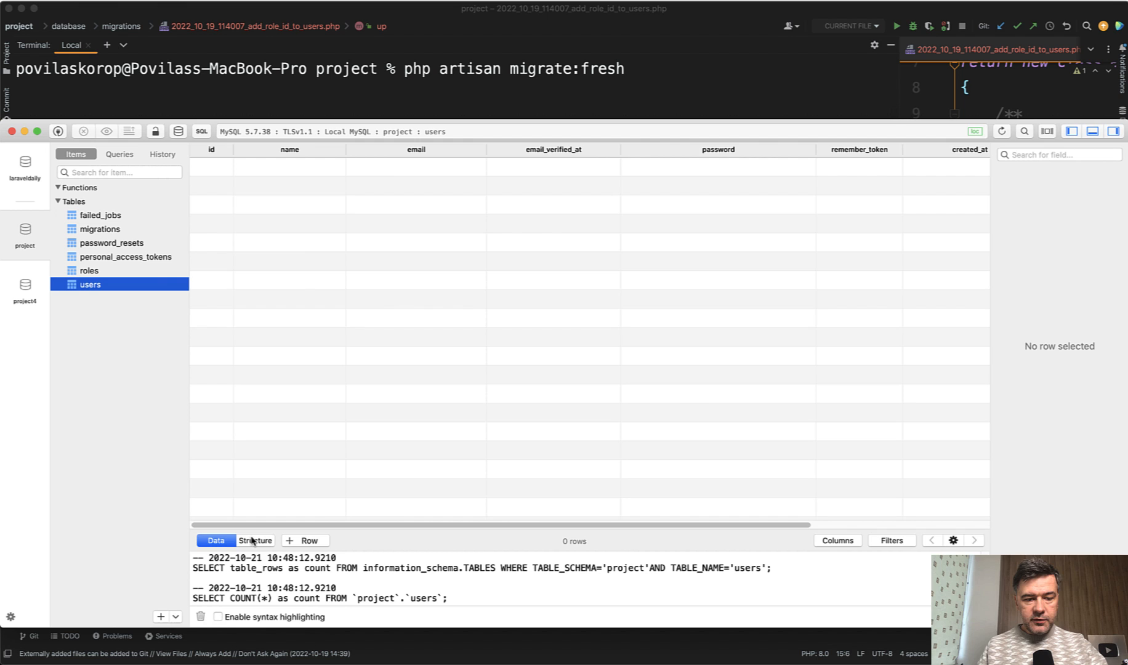
Step: Show the users table structure with role_id non-nullable bigint referencing roles(id)
click(254, 540)
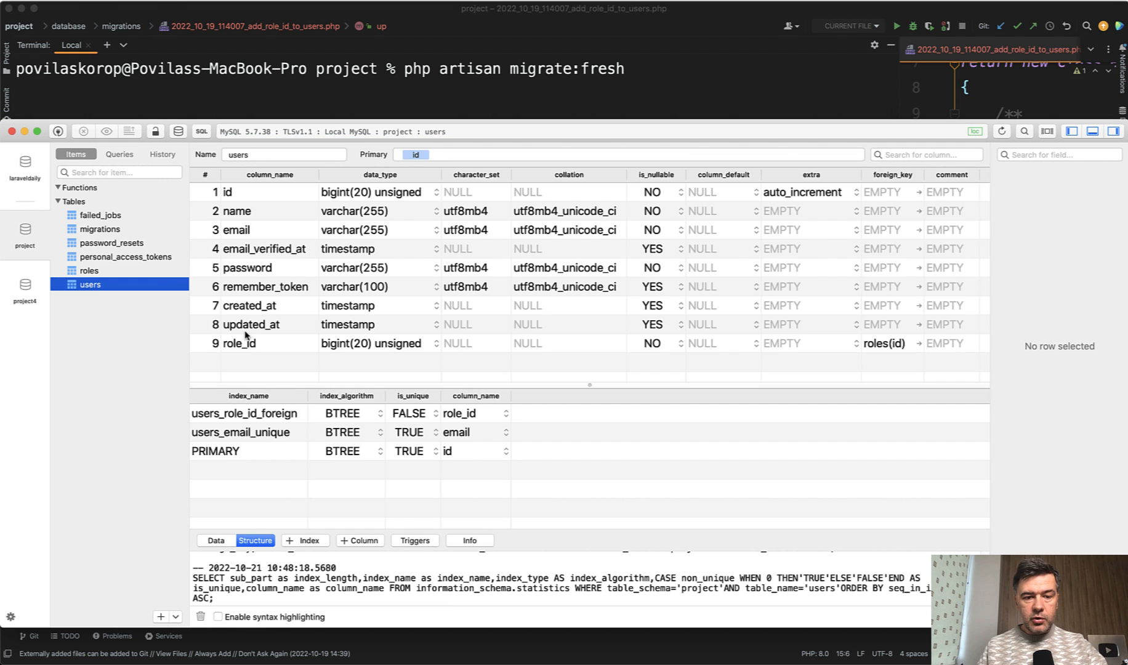
mouse_move(649, 381)
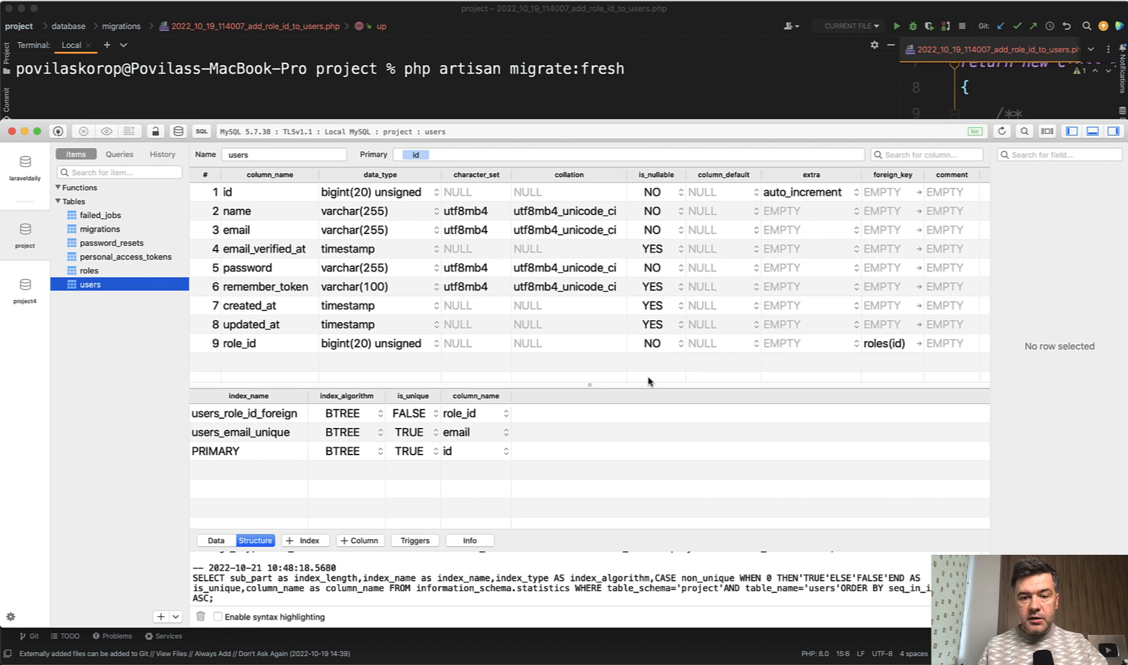
mouse_move(623, 295)
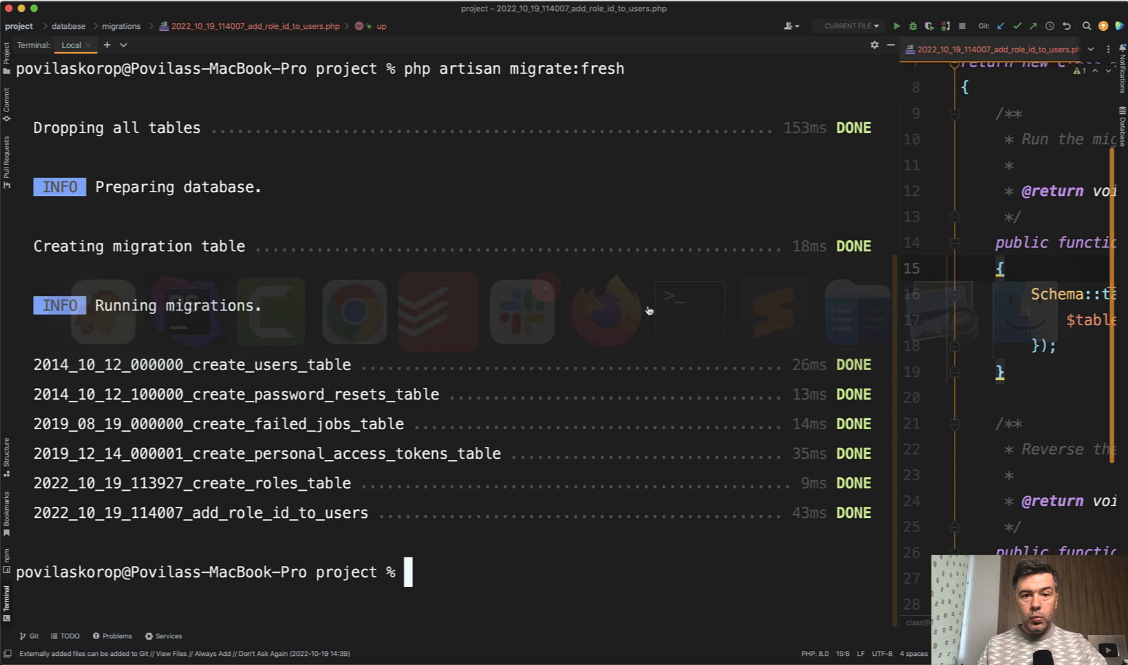
mouse_move(785, 308)
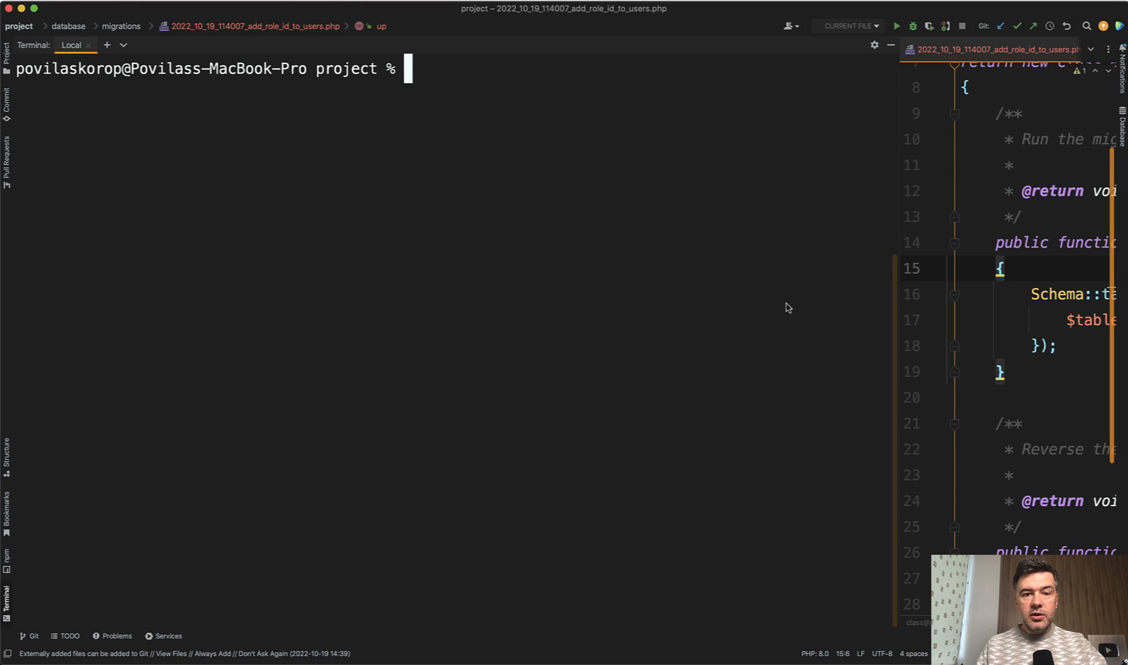
Step: Run php artisan tinker and create a user via User::factory() with 'role_id' => null
text(p)
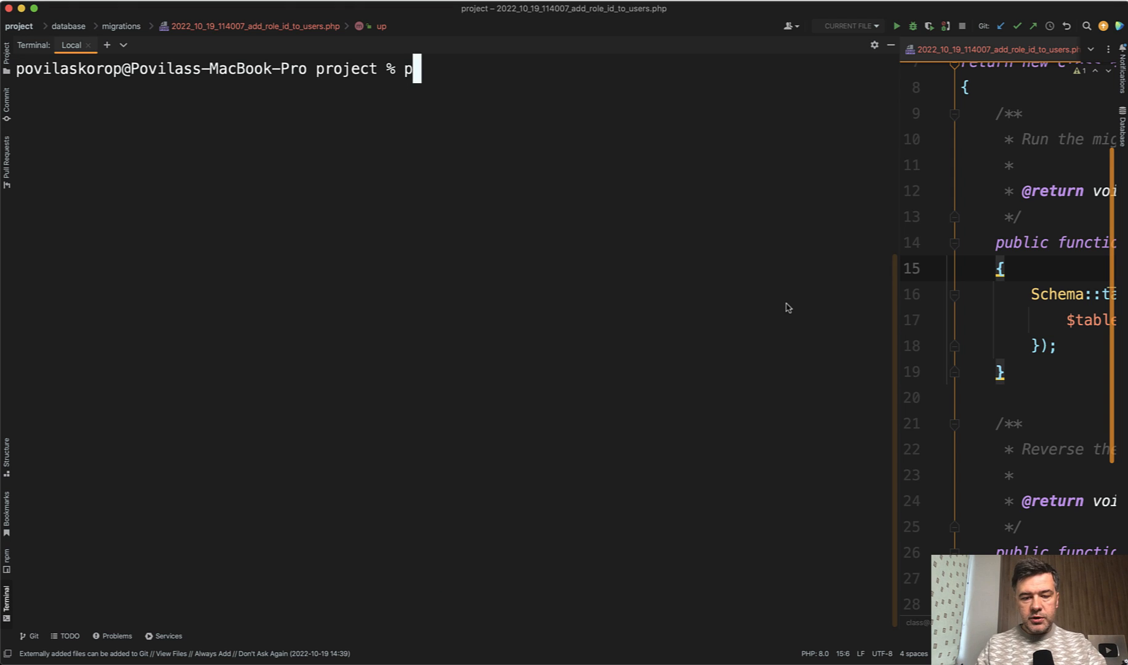
text(hp artisan tinker)
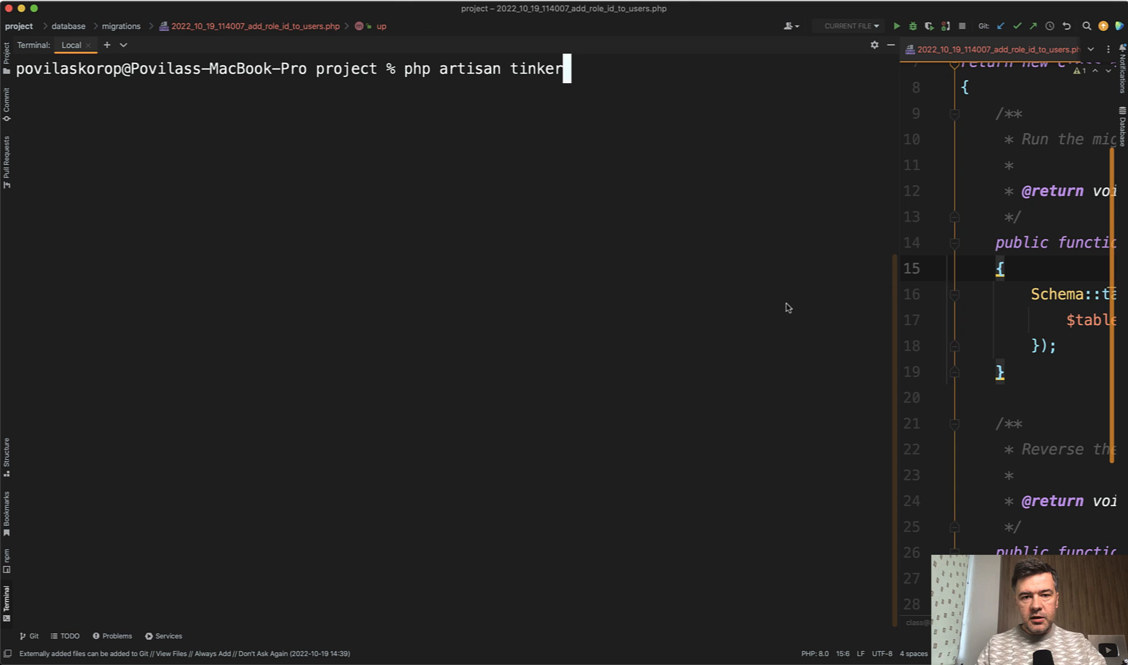
text(User::cr)
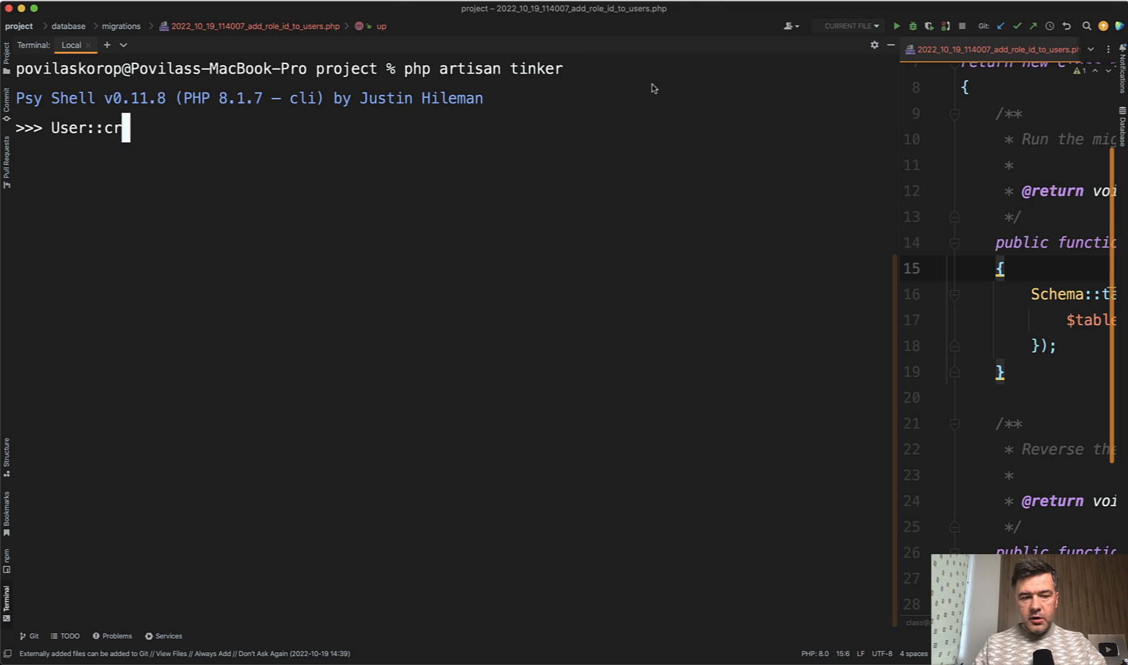
text(eate())
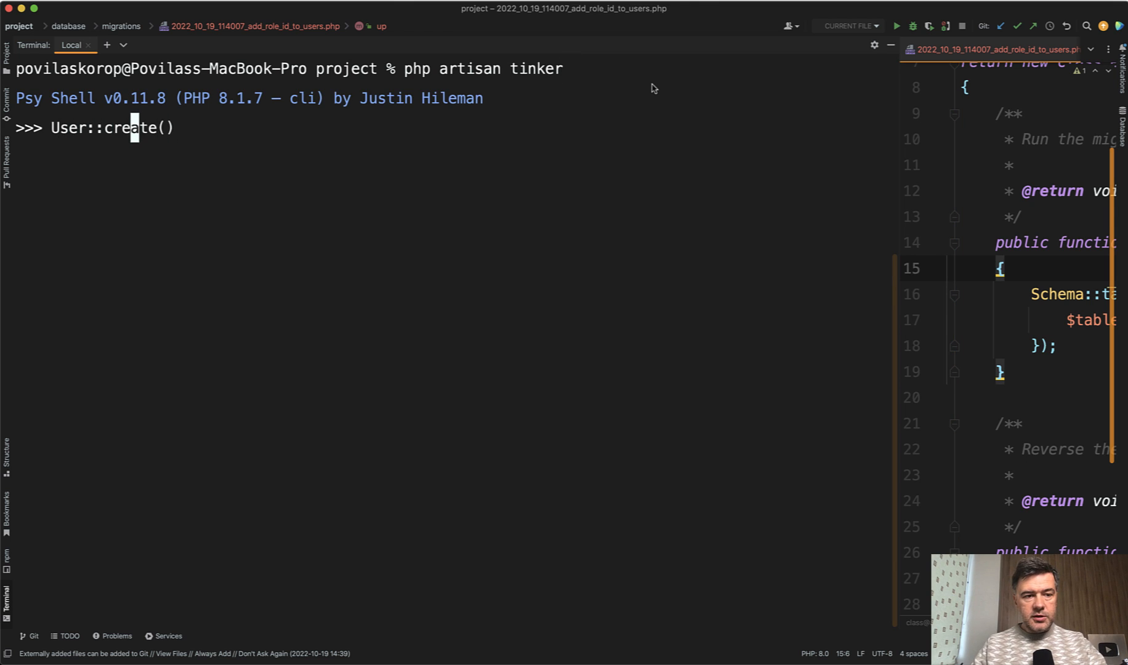
text(factory()-)
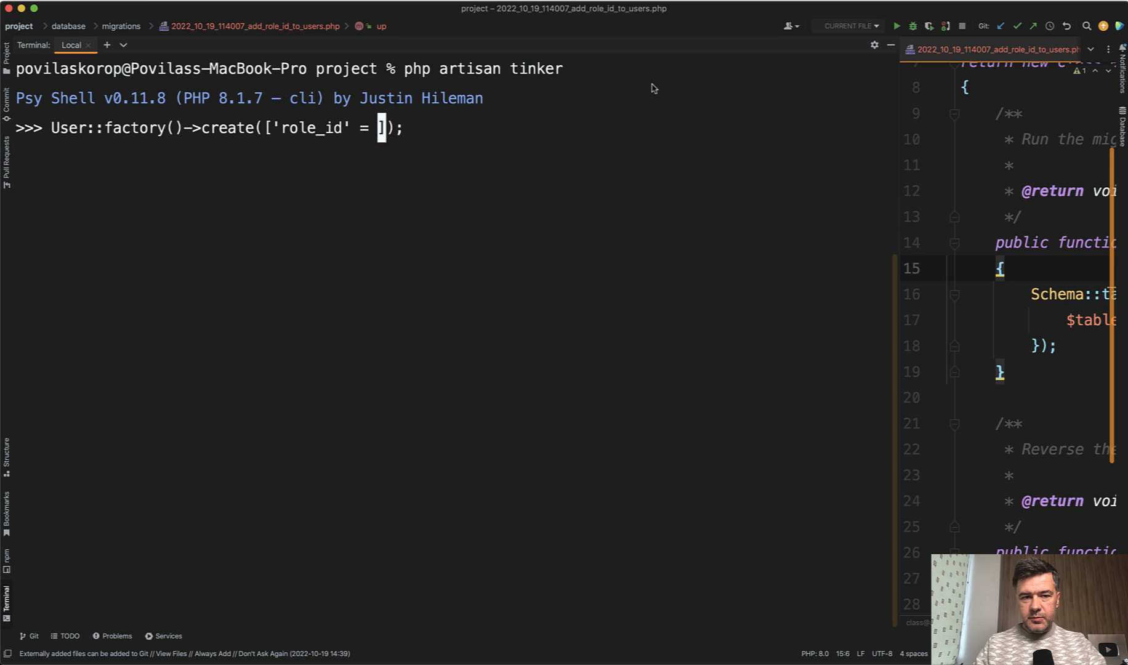
text(> null)
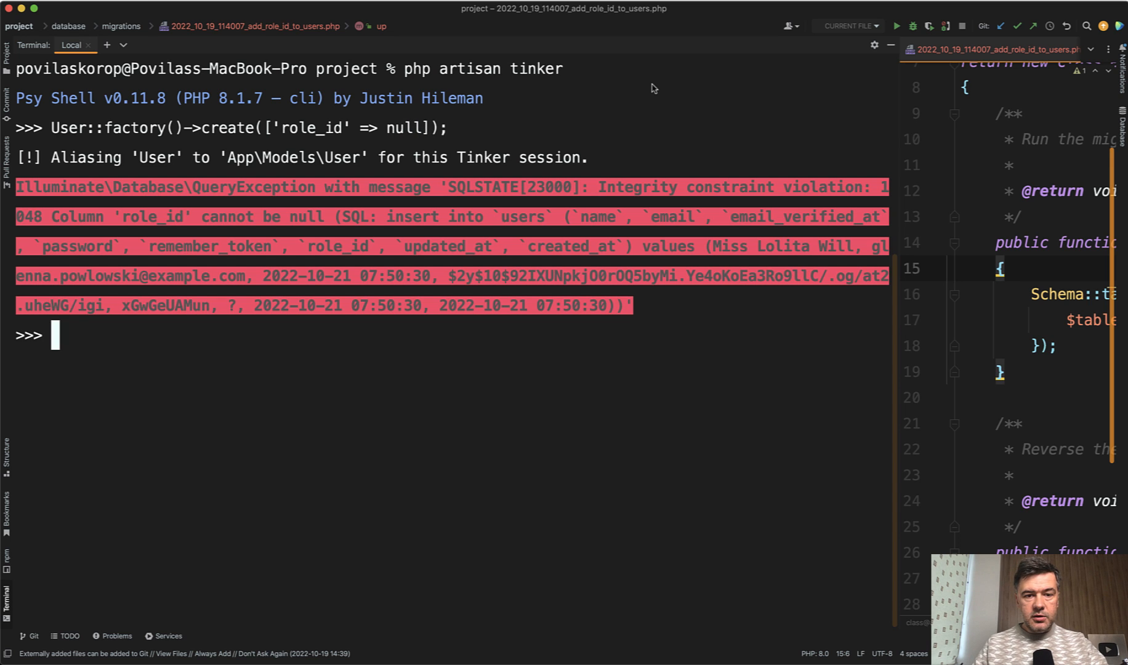
mouse_move(68, 205)
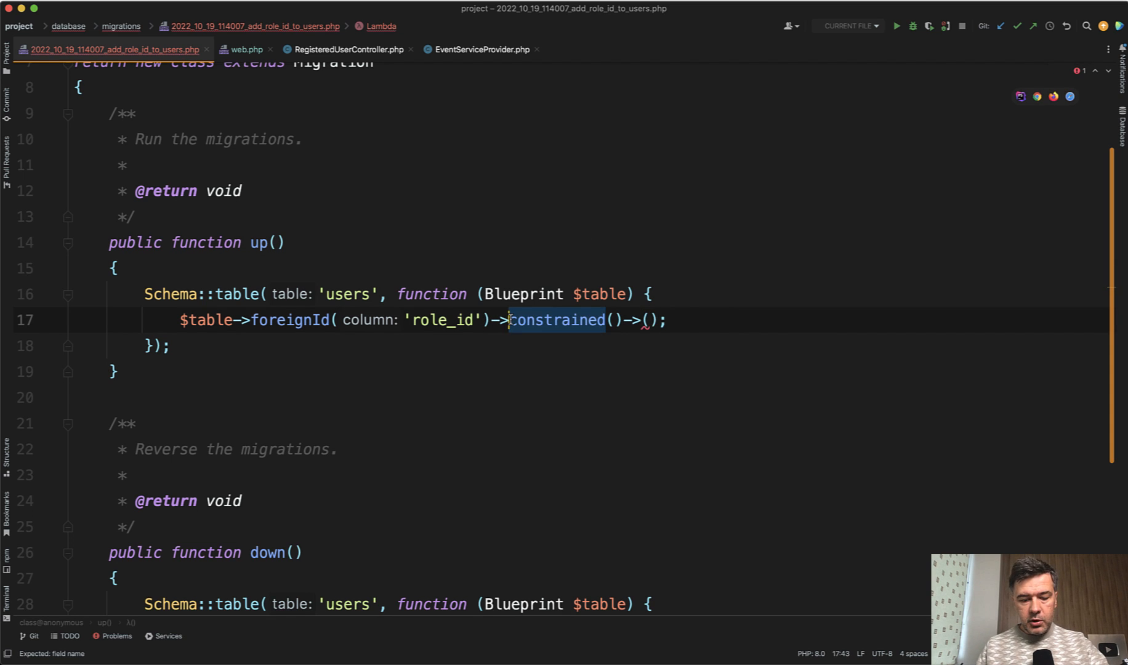
Step: Move nullable() to come right after foreignId('role_id'), before constrained()
text(nullable->)
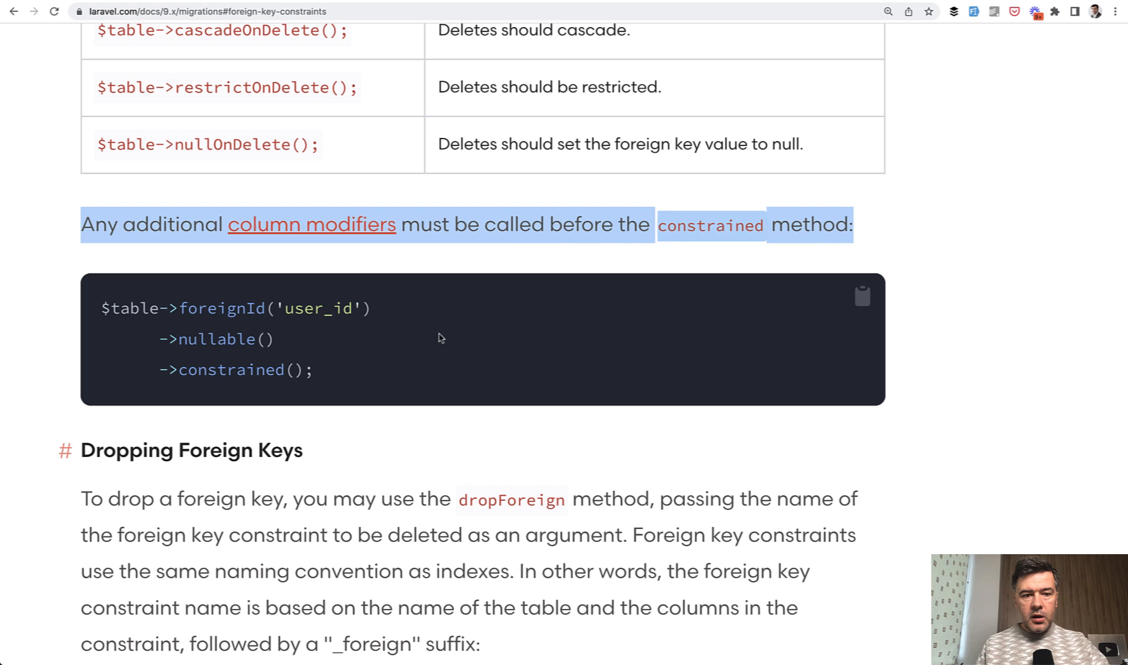
Step: View the Column Modifiers section and its table of available modifiers in Laravel Docs
click(311, 224)
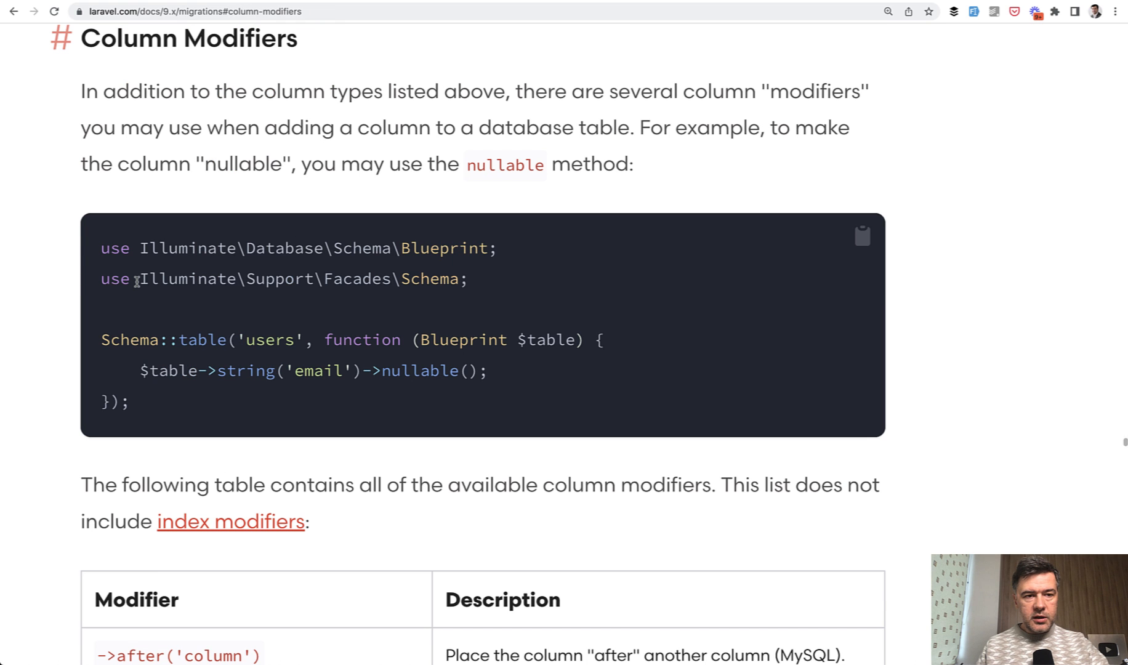
scroll(down, 3)
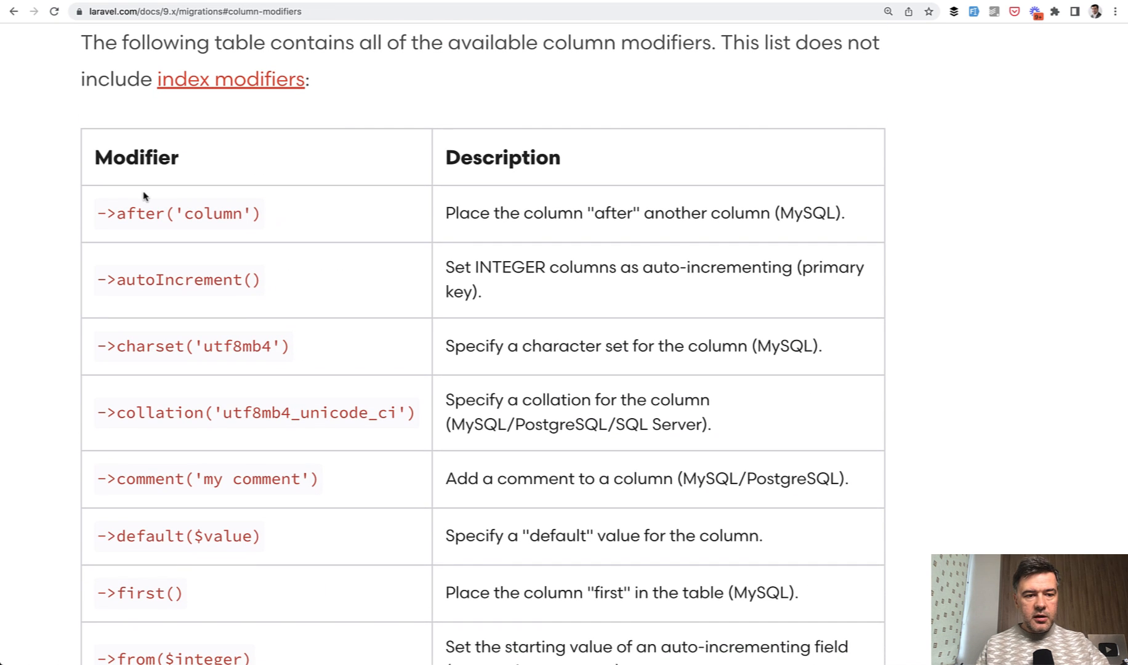
scroll(down, 3)
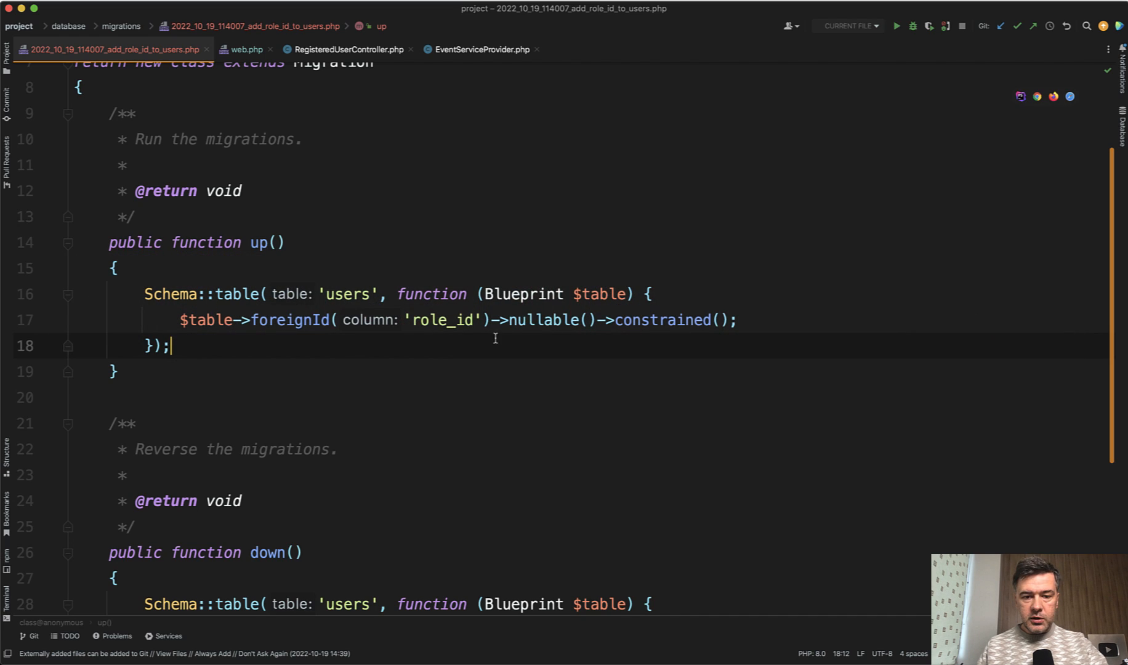
Step: Add default into the role_id chain as another modifier placed before constrained()
text(default)
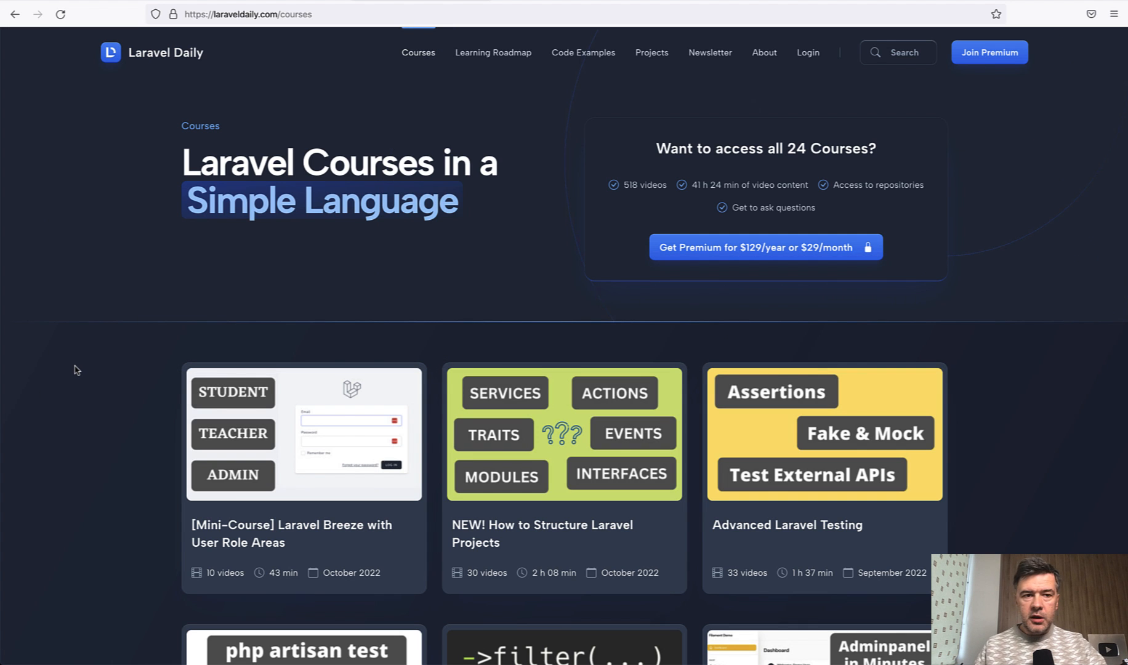
scroll(down, 3)
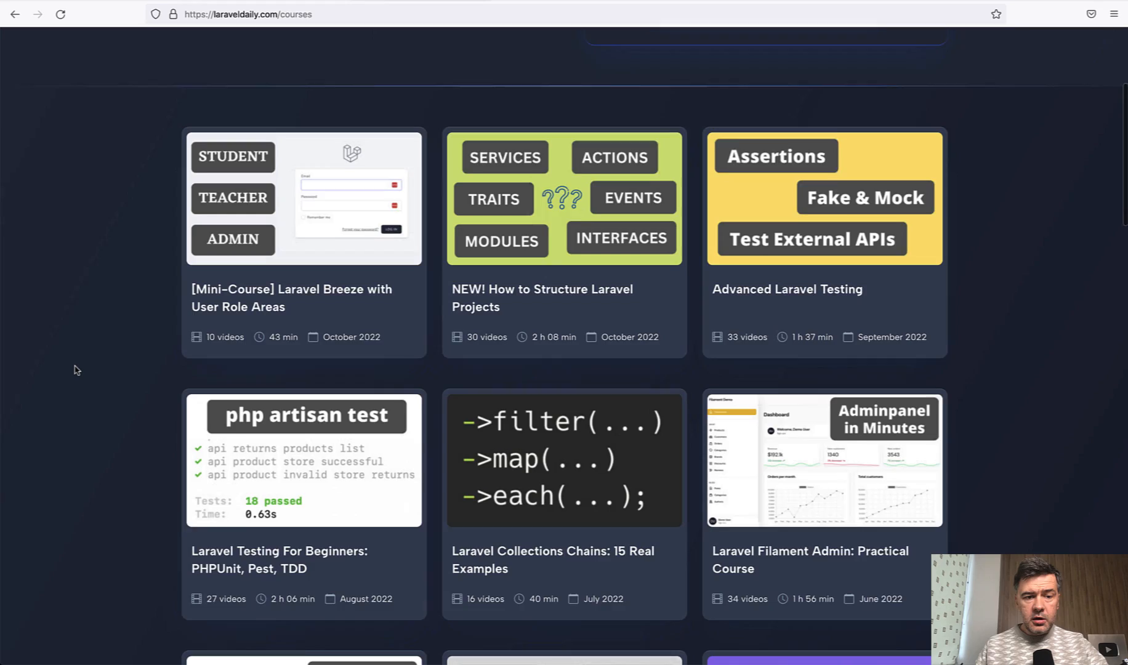
scroll(down, 3)
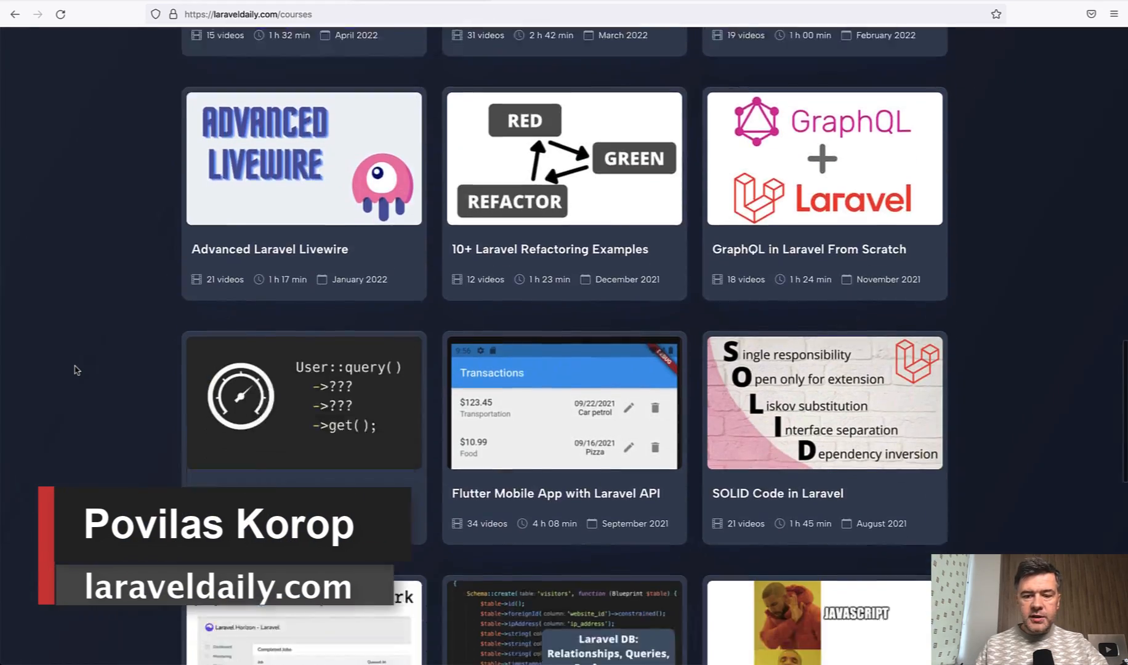
scroll(down, 3)
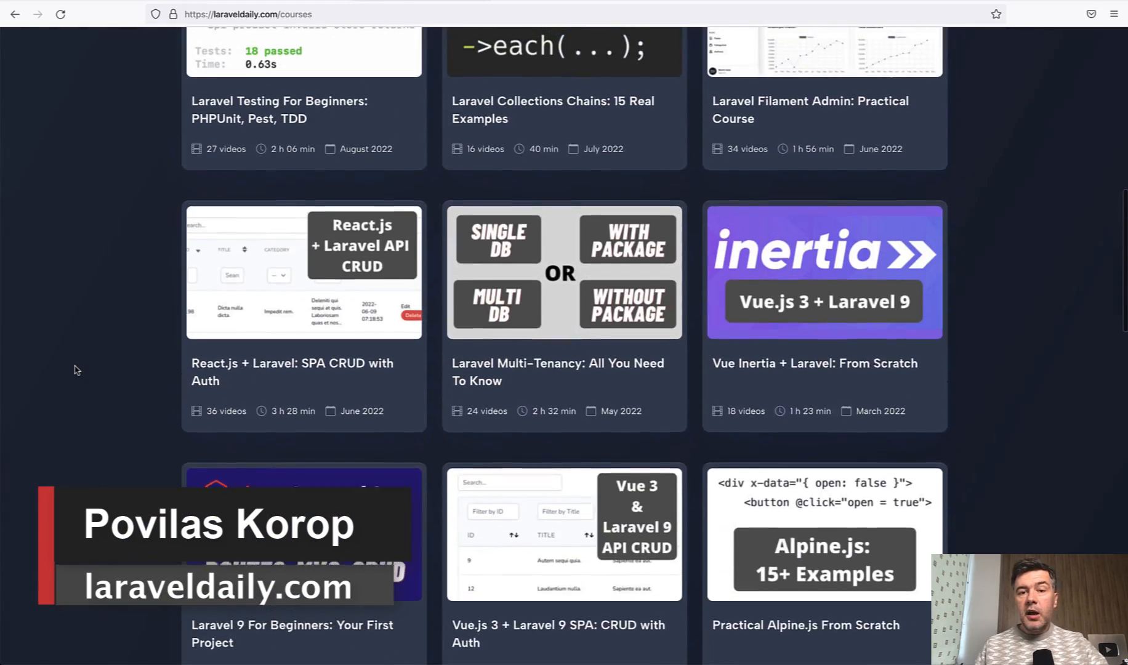
scroll(up, 3)
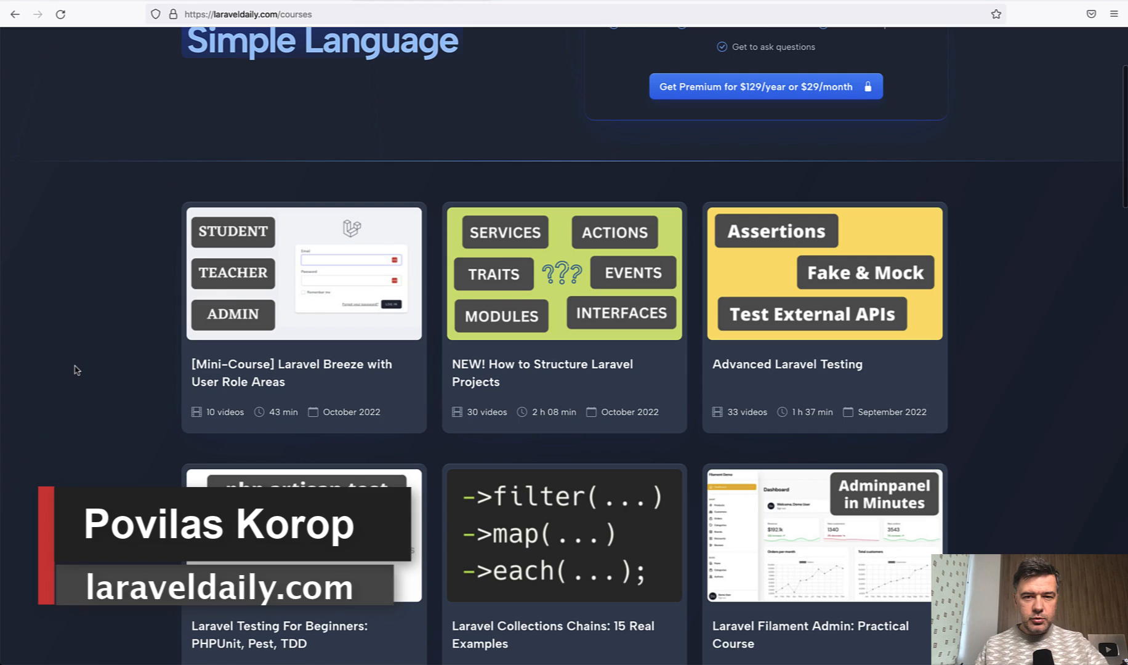